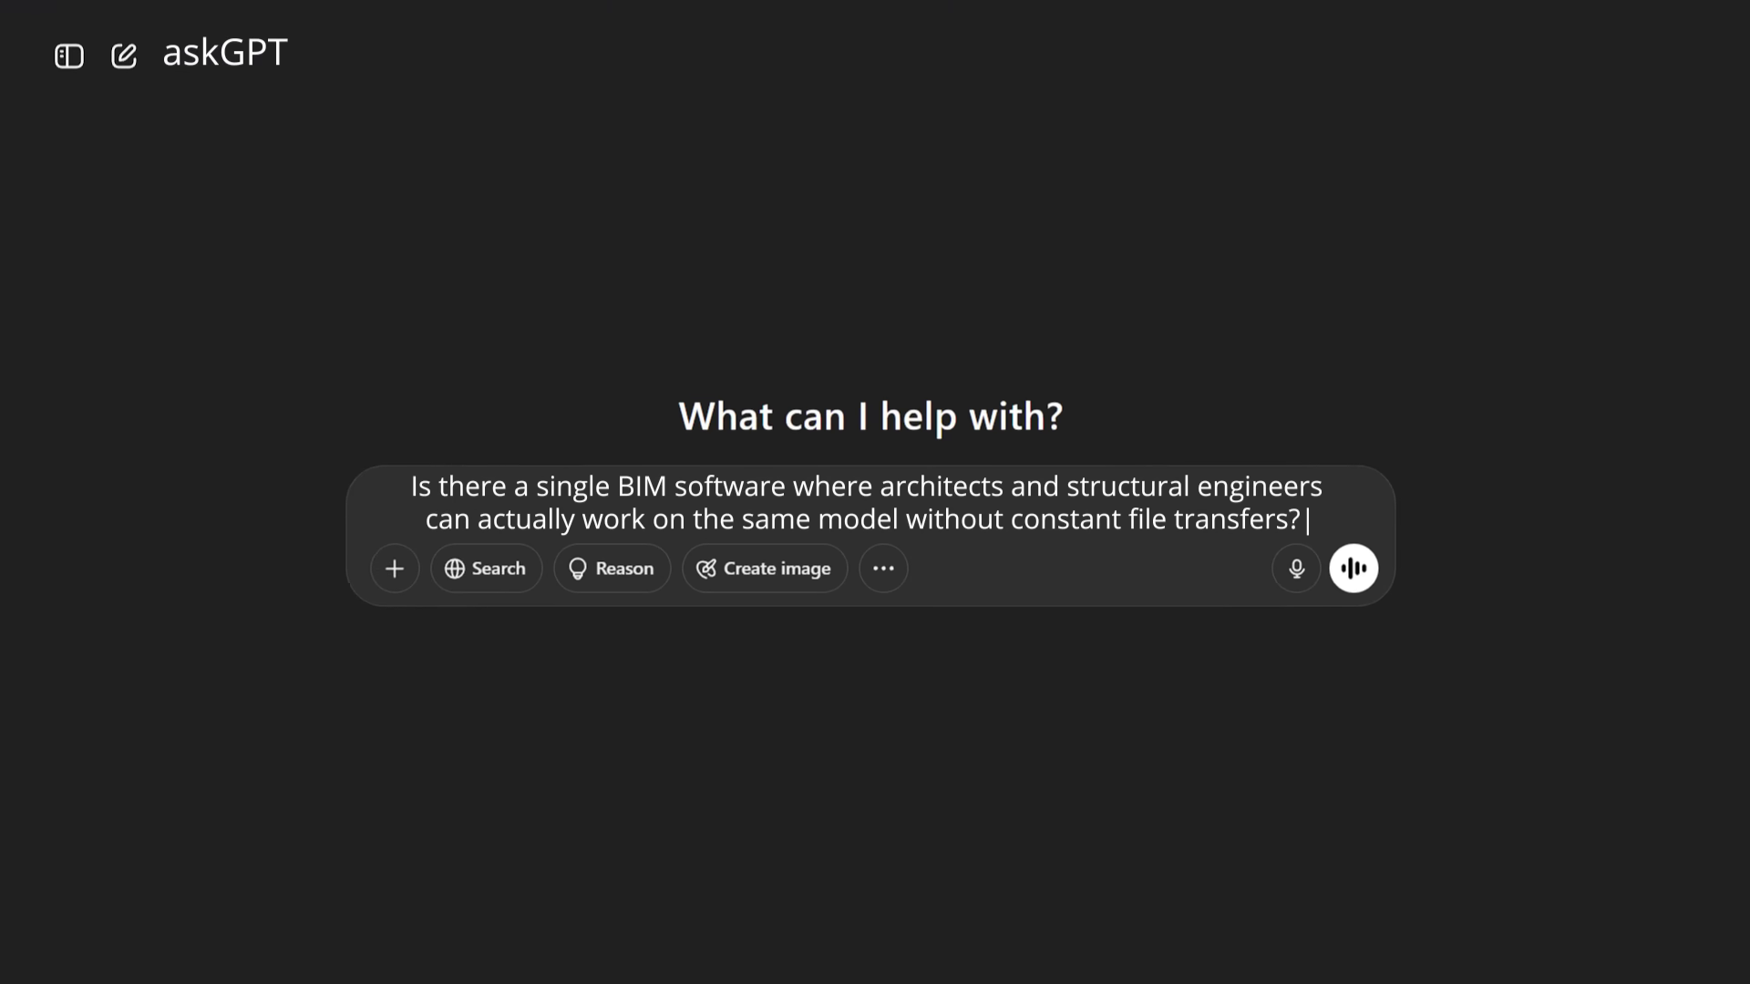
Send askGPT the question about architects and engineers sharing one BIM model.
{"action": "left_click", "coordinate": [1351, 567]}
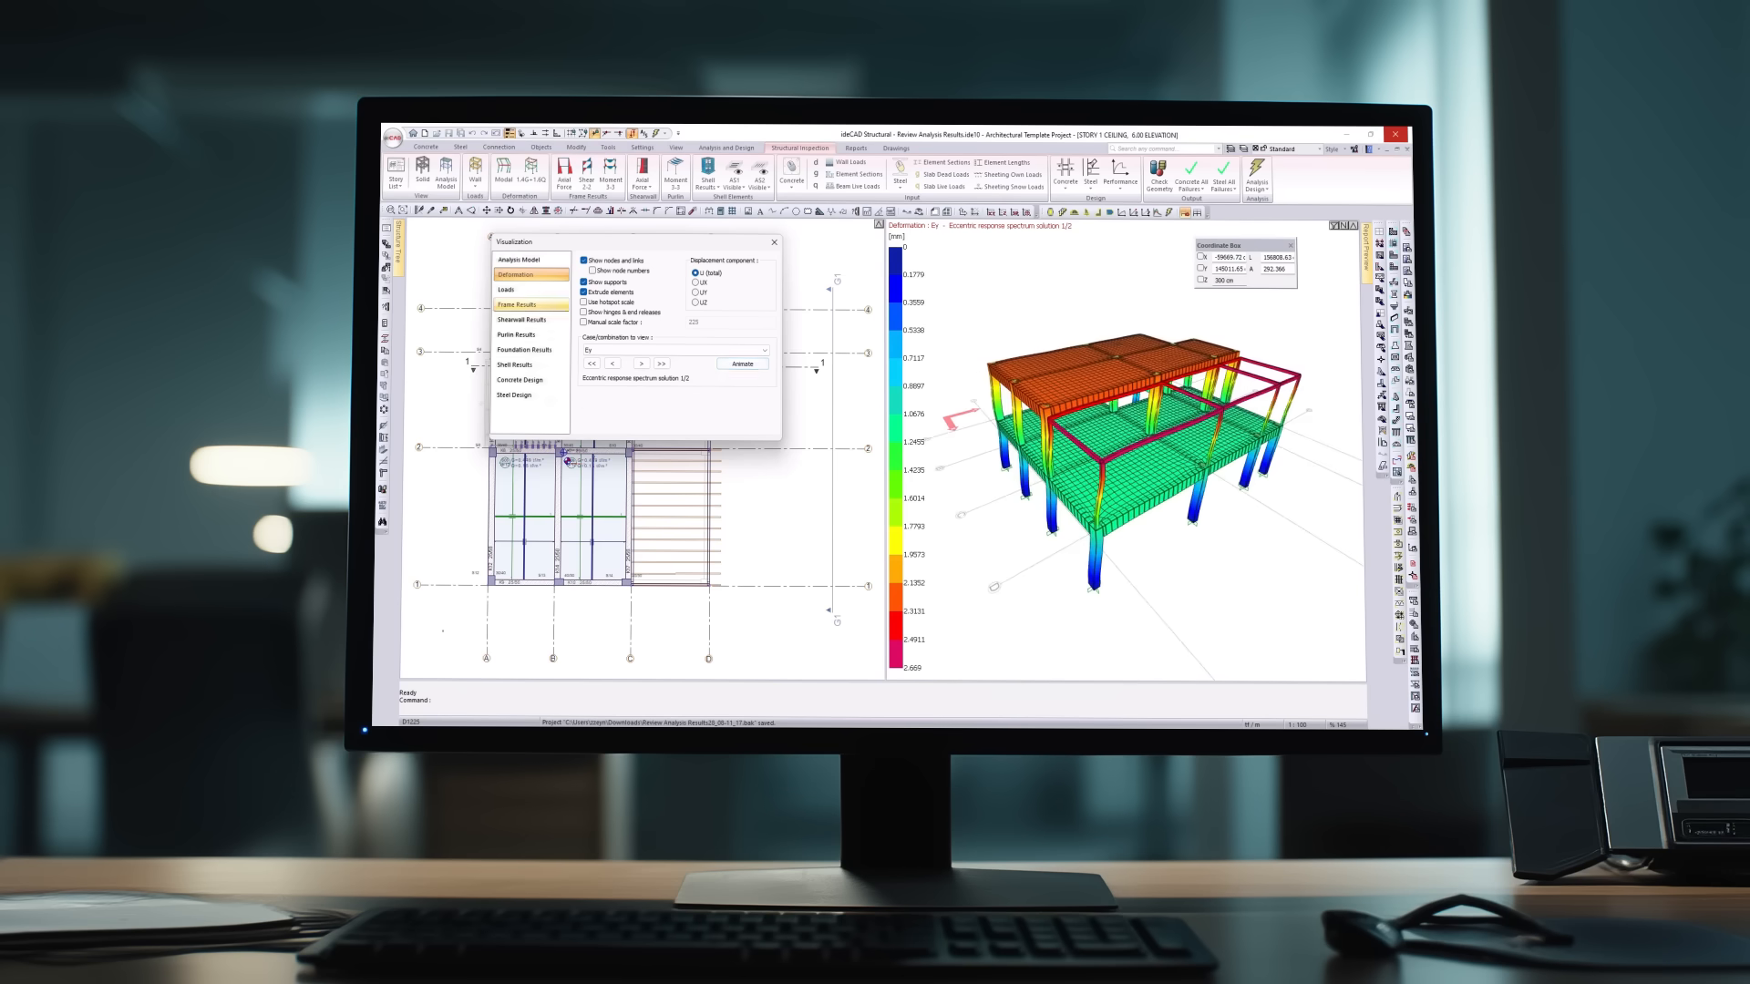
Switch the Visualization dialog to Frame Results showing the Moment 3-3 diagram.
{"action": "left_click", "coordinate": [521, 304]}
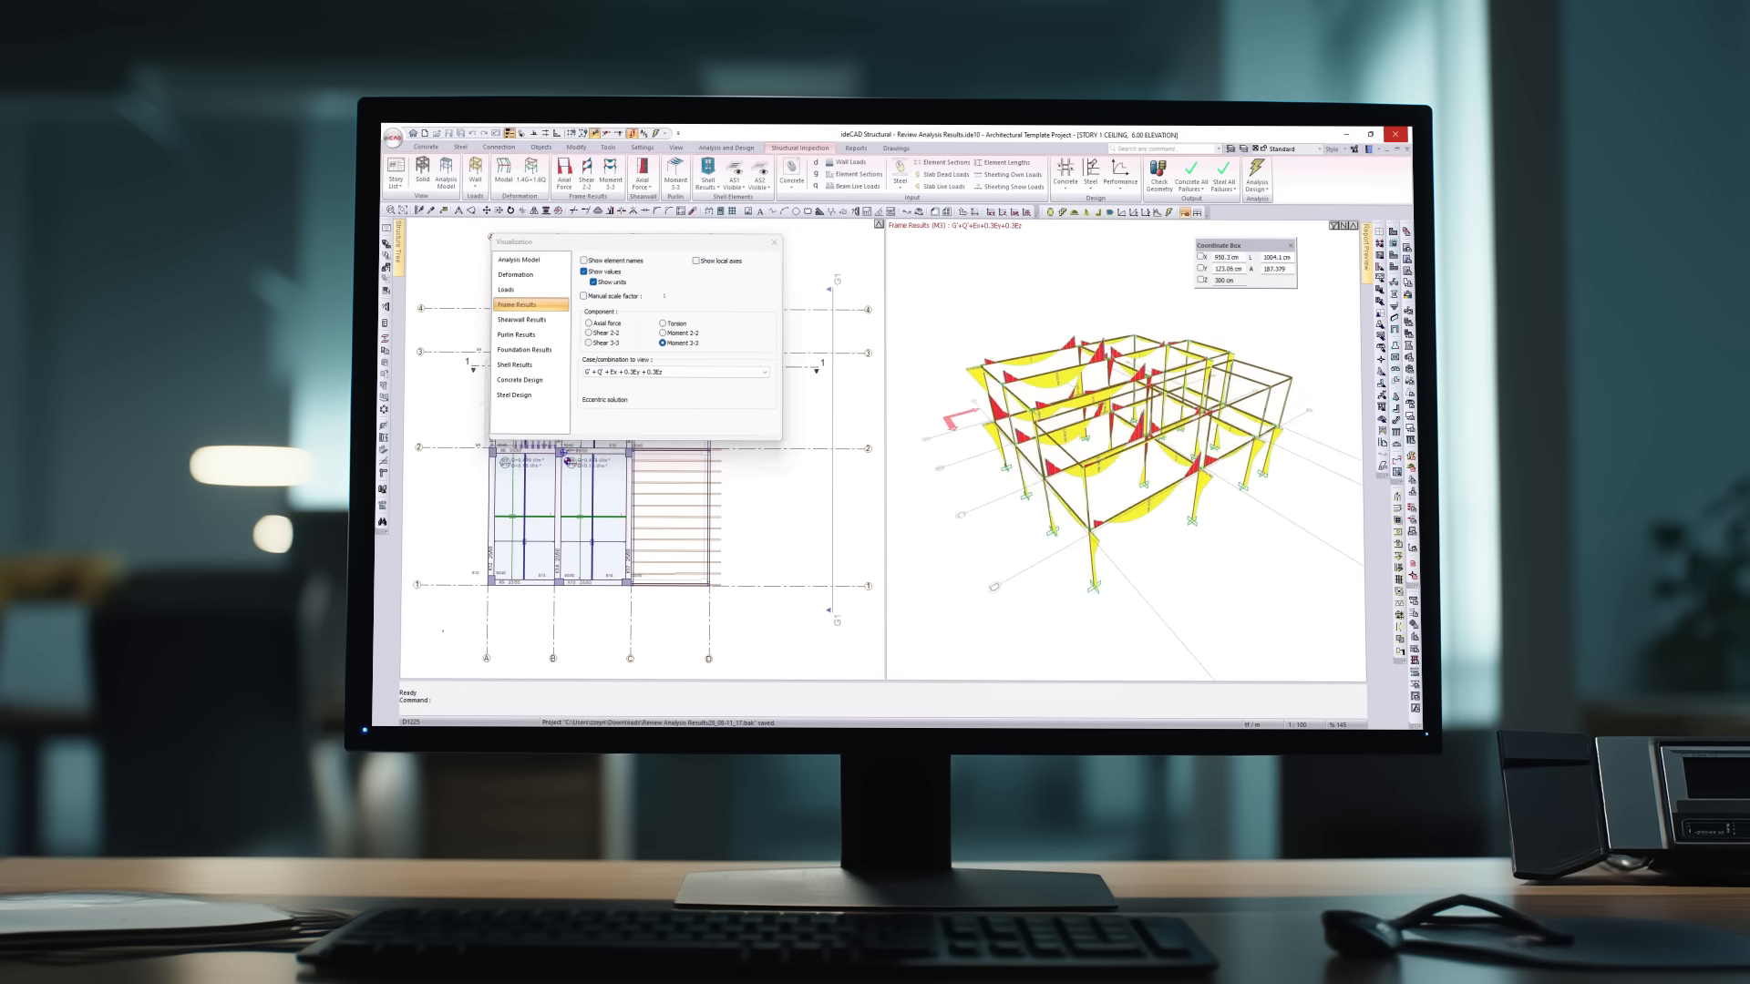
{"action": "left_click", "coordinate": [517, 364]}
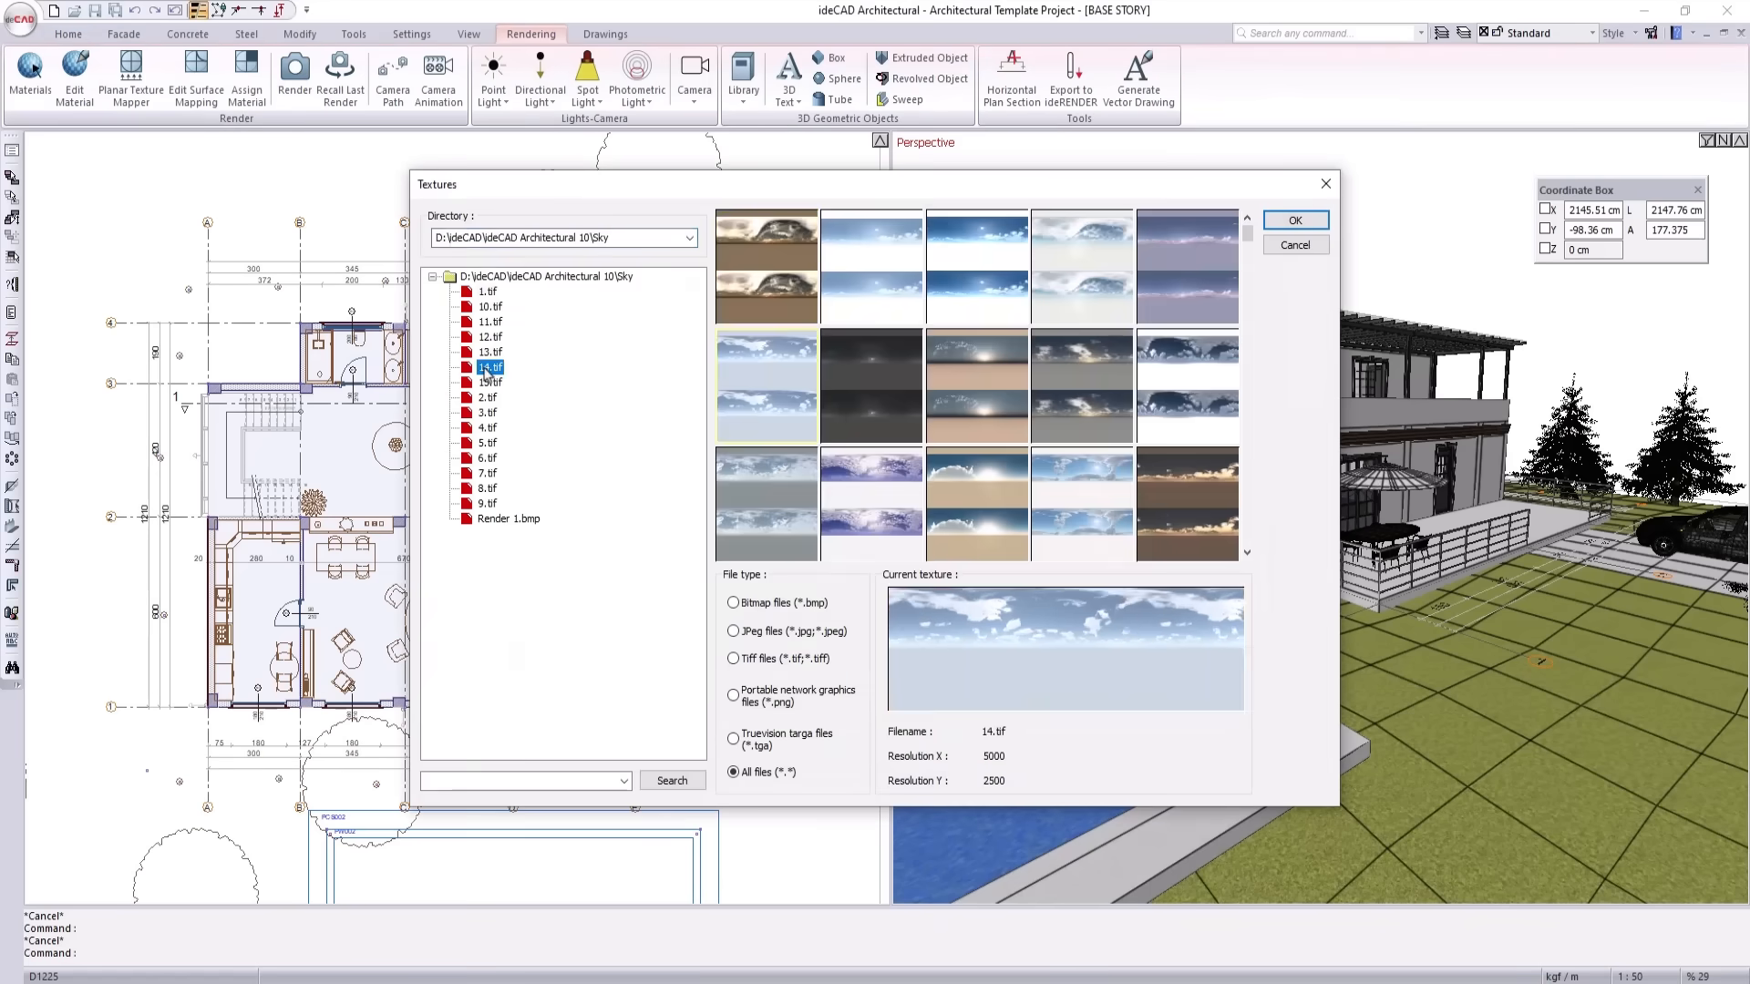
Accept the 14.tif sky texture and start rendering the house scene.
{"action": "left_click", "coordinate": [1294, 220]}
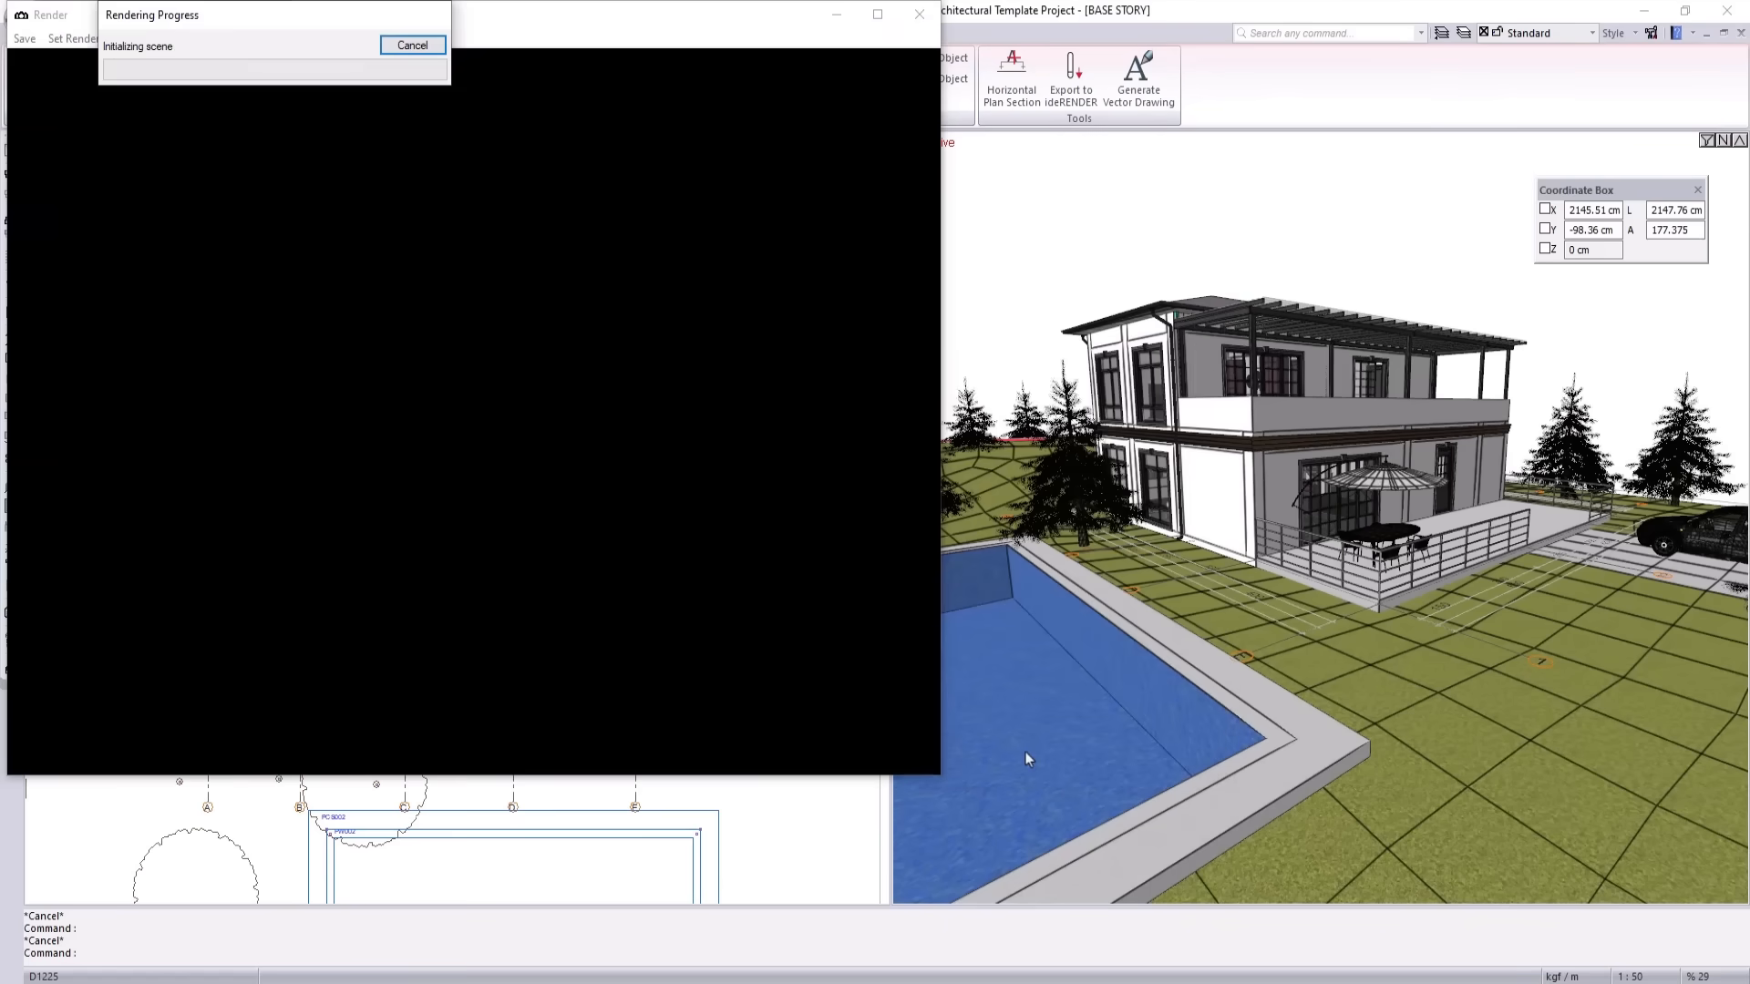